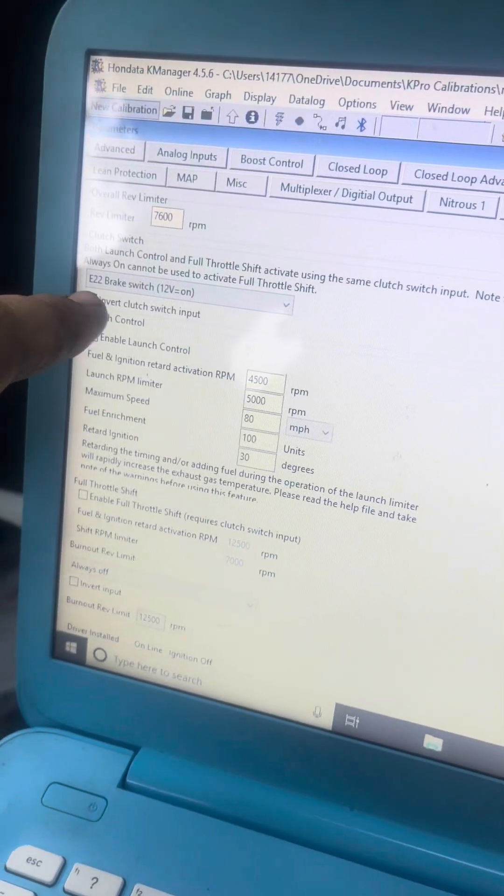
click(80, 363)
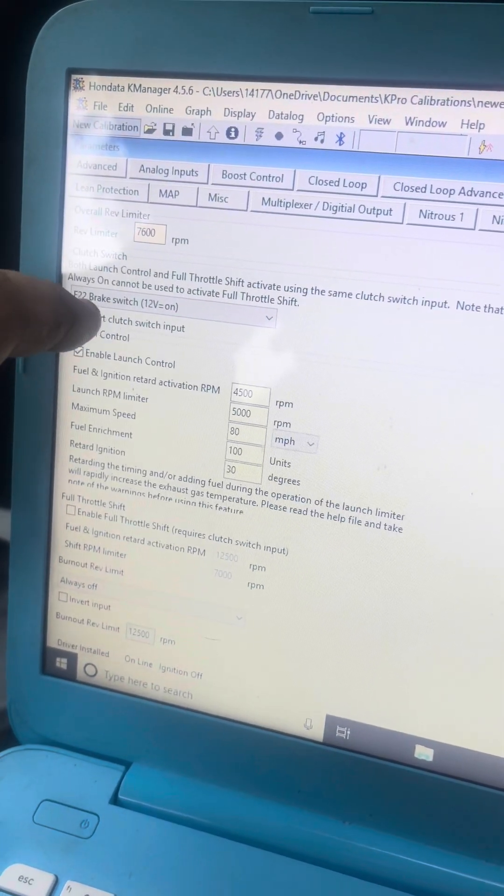